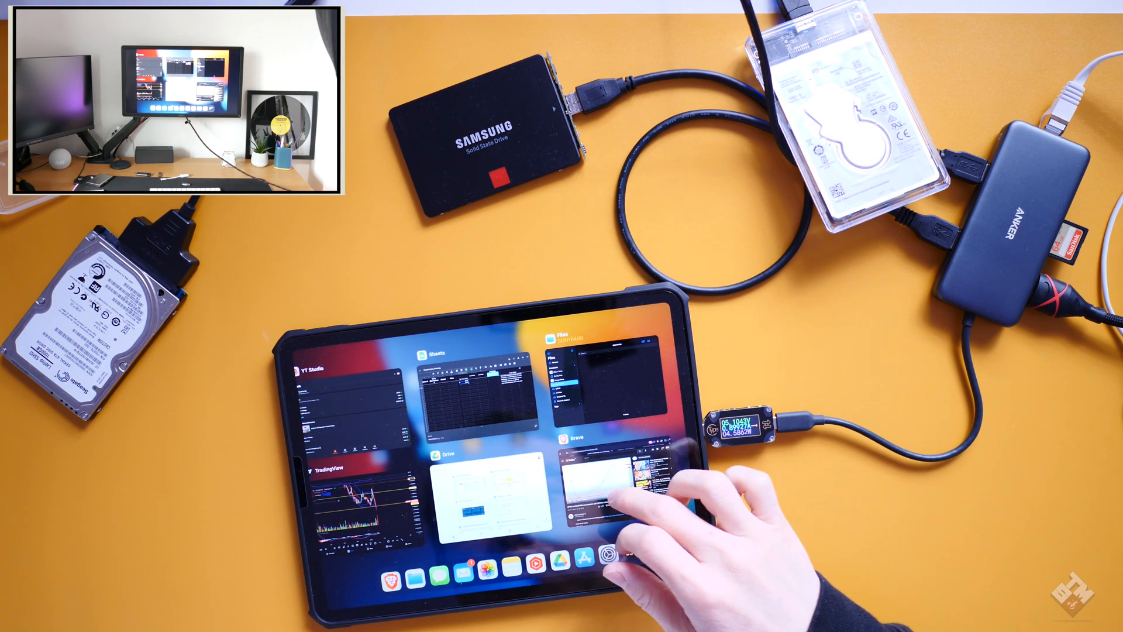
- Bring the Brave browser forward from the App Switcher
{"action": "left_click", "coordinate": [608, 486]}
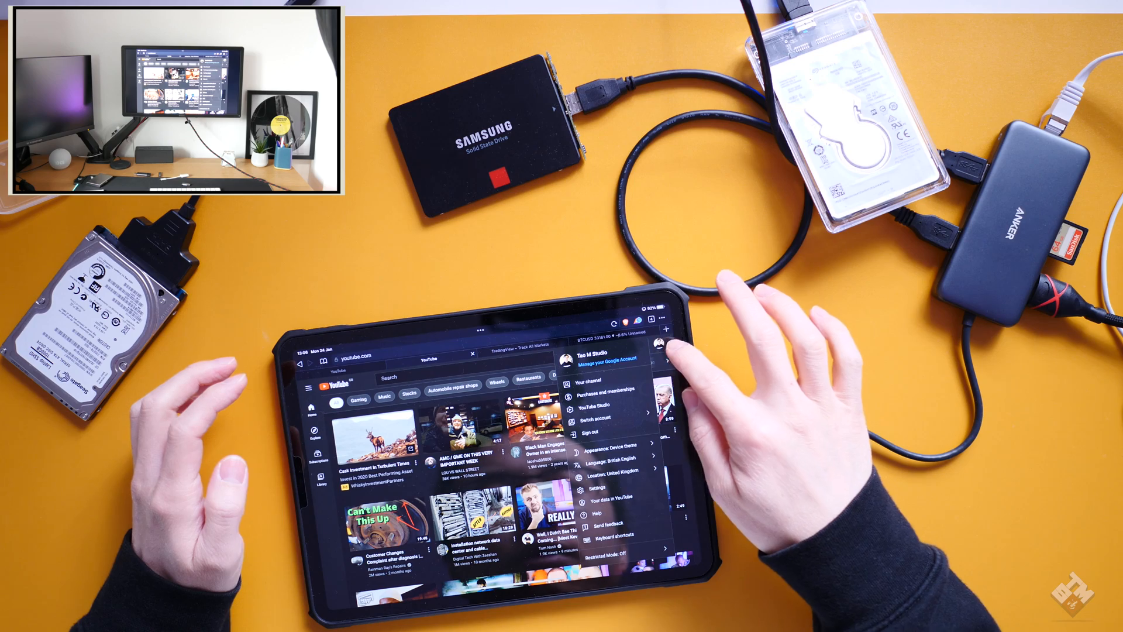
- Choose 'Your channel' from the YouTube account menu
{"action": "left_click", "coordinate": [597, 381]}
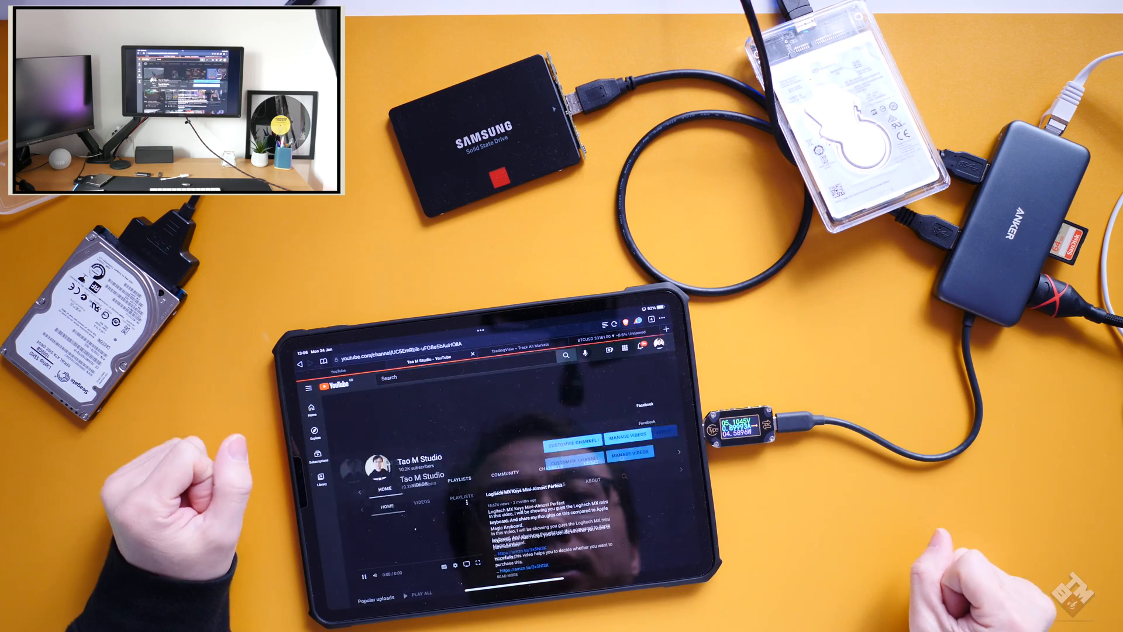